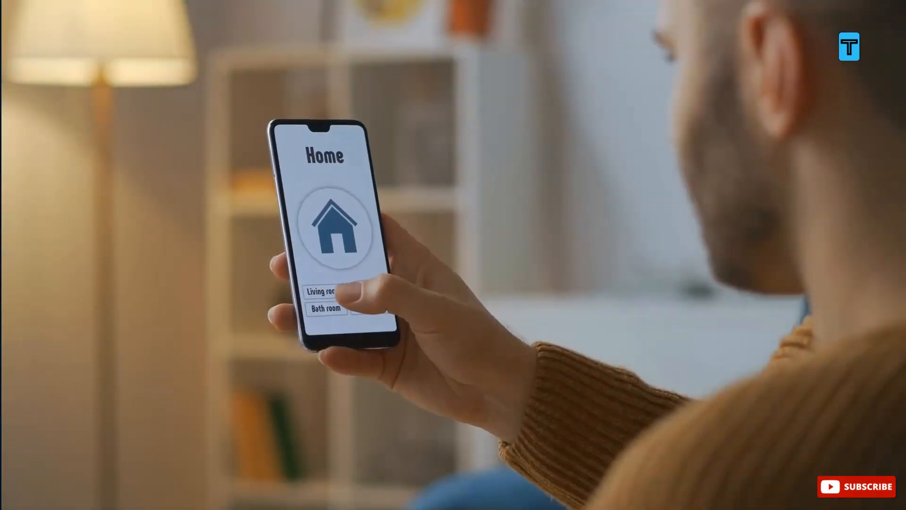
Step: Open the Living room controls and lower its temperature one degree, from 22° to 21°
{"action": "left_click", "coordinate": [322, 291]}
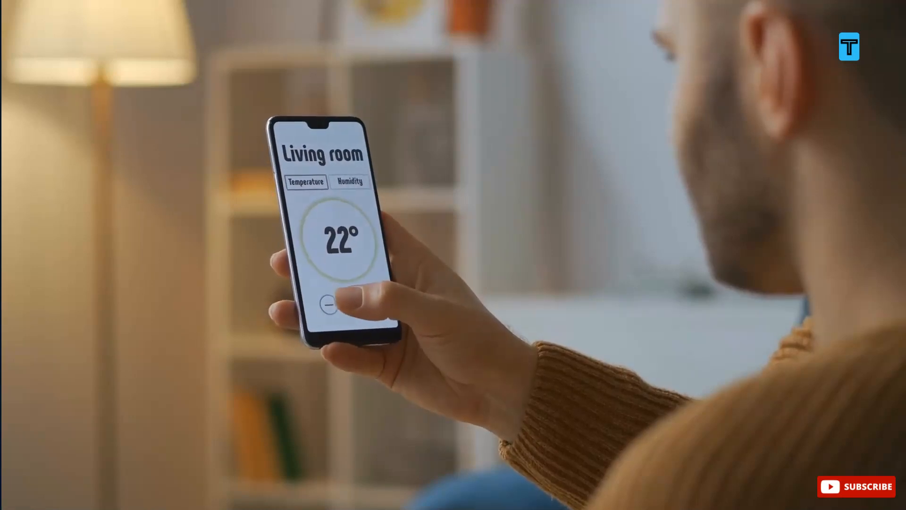
{"action": "left_click", "coordinate": [327, 303]}
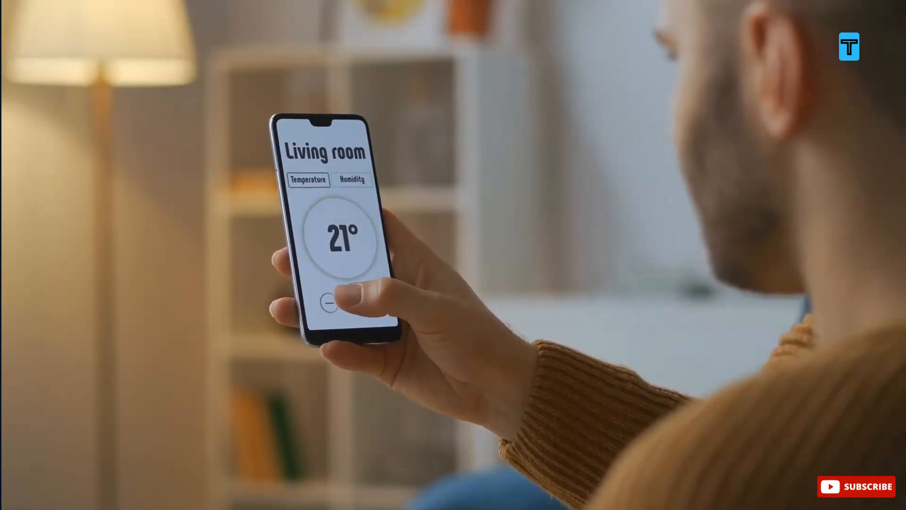